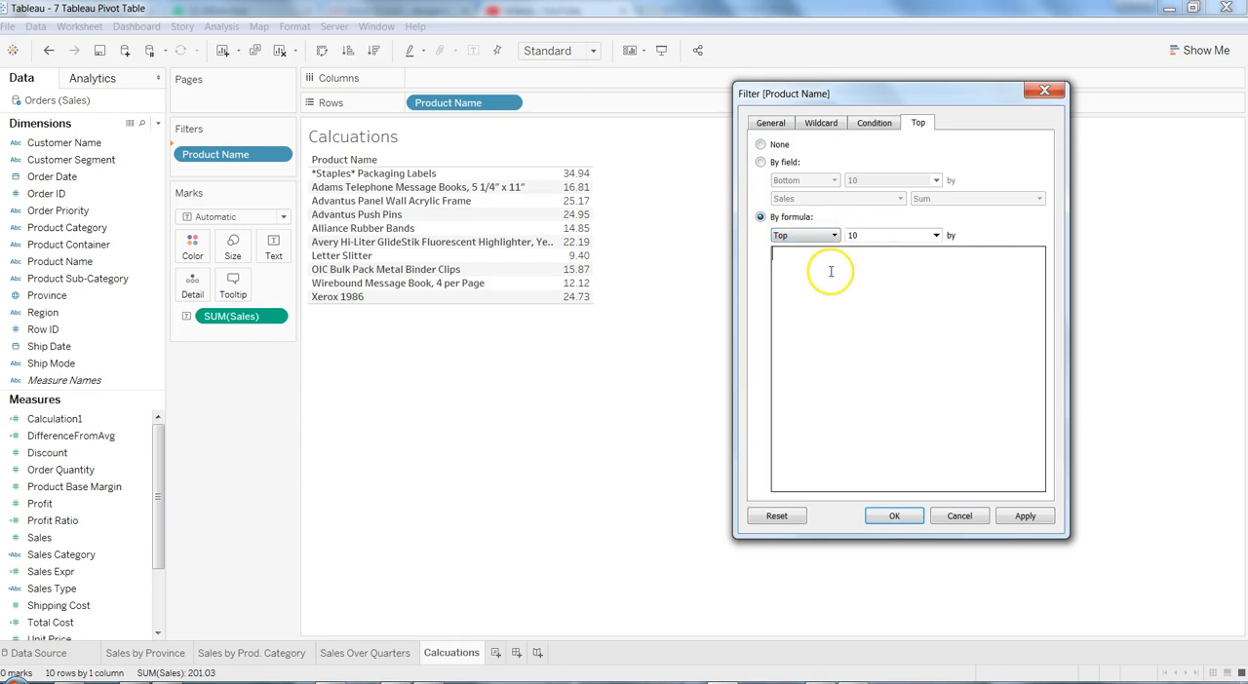
- Switch the Product Name filter's Top tab to By field: Bottom 10 by Sum of Sales
click(749, 161)
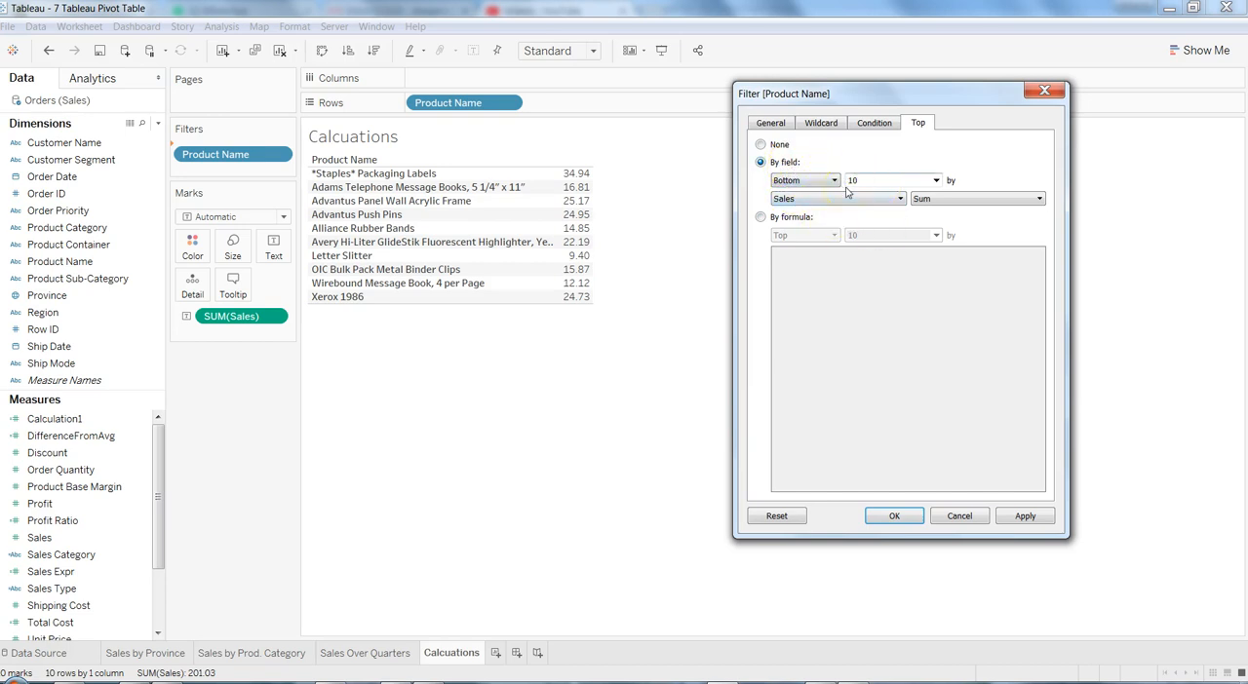